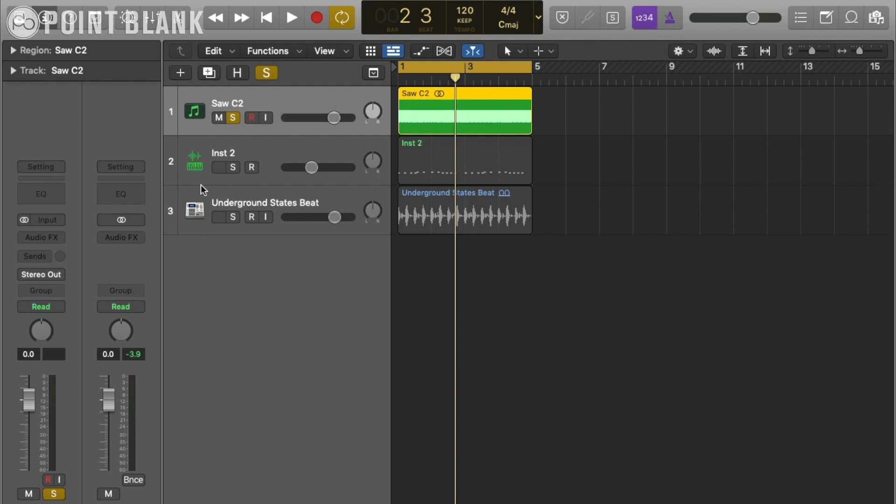
# Bring the Saw C2 track down to -5 dB and take it out of solo
pyautogui.click(290, 18)
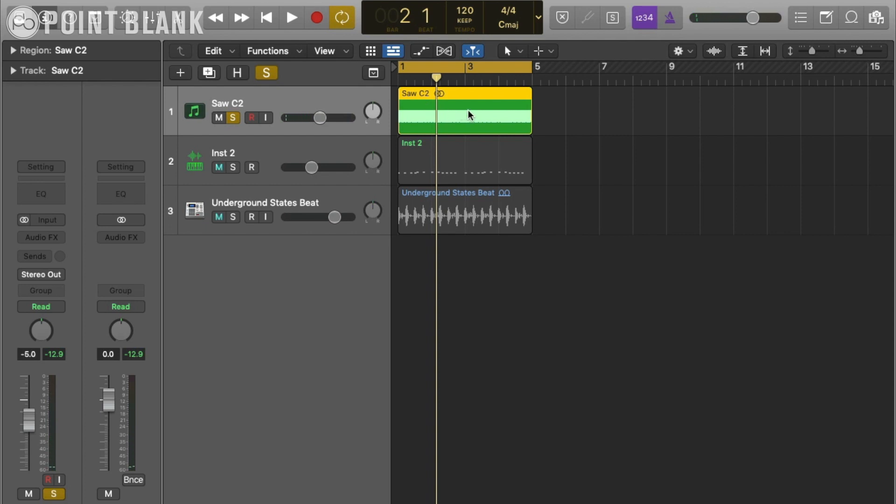
pyautogui.moveTo(477, 110)
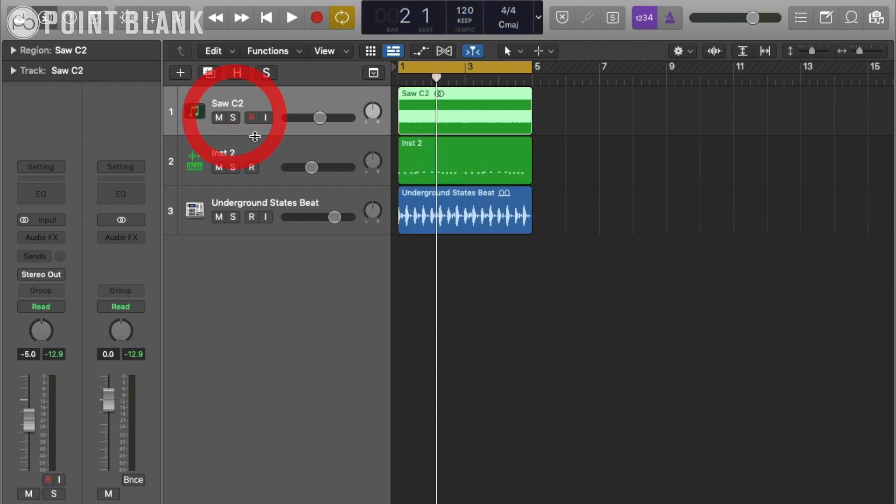
# Load the Saw C2 region into Inst 2's Sampler as one zone per note
pyautogui.click(222, 153)
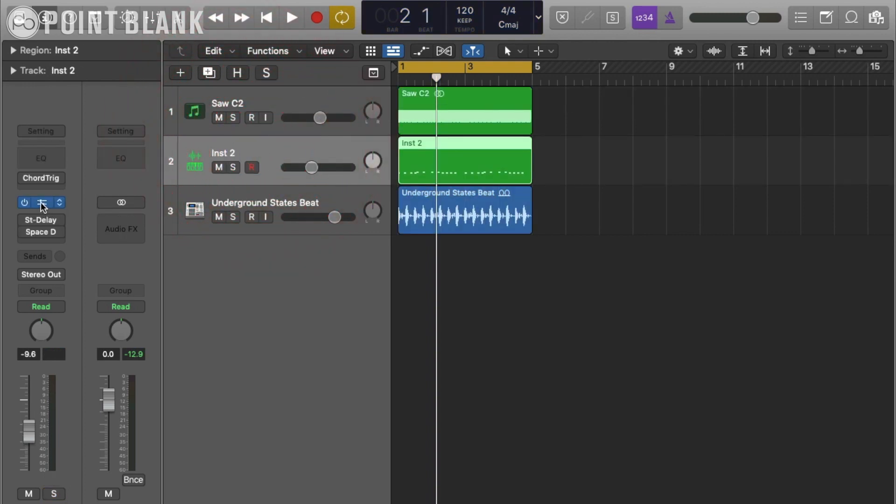
pyautogui.click(41, 203)
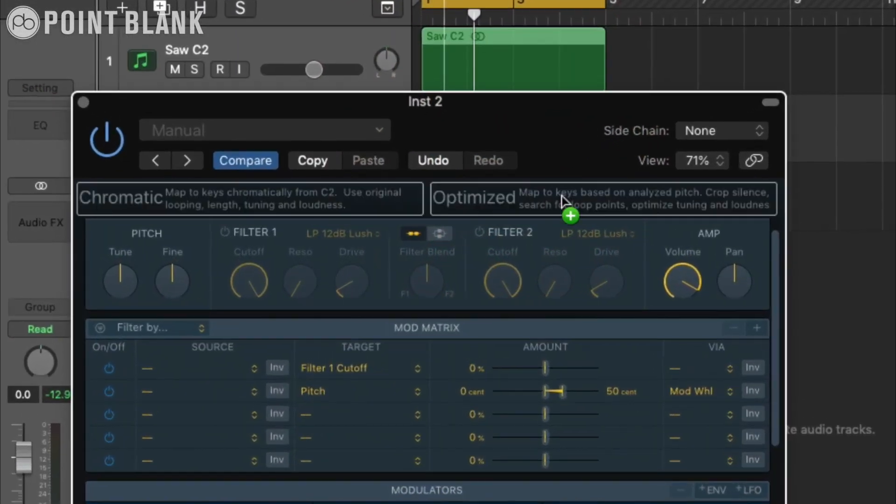
pyautogui.moveTo(538, 166)
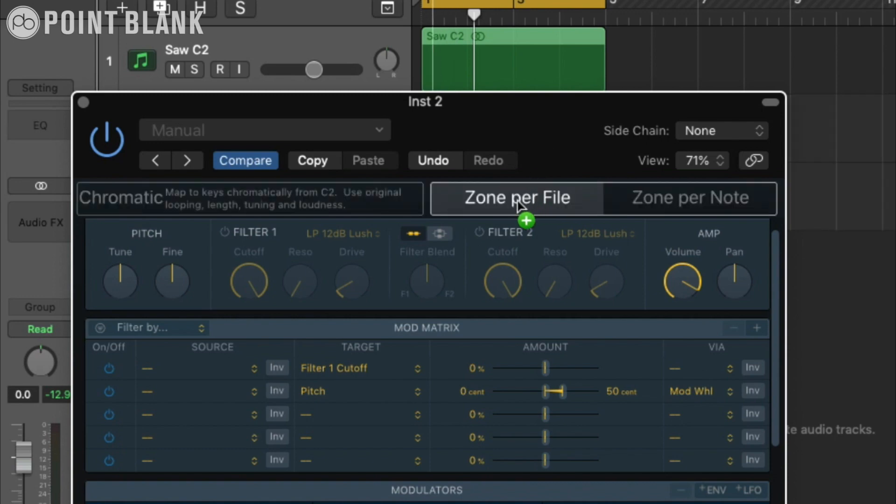
pyautogui.click(691, 198)
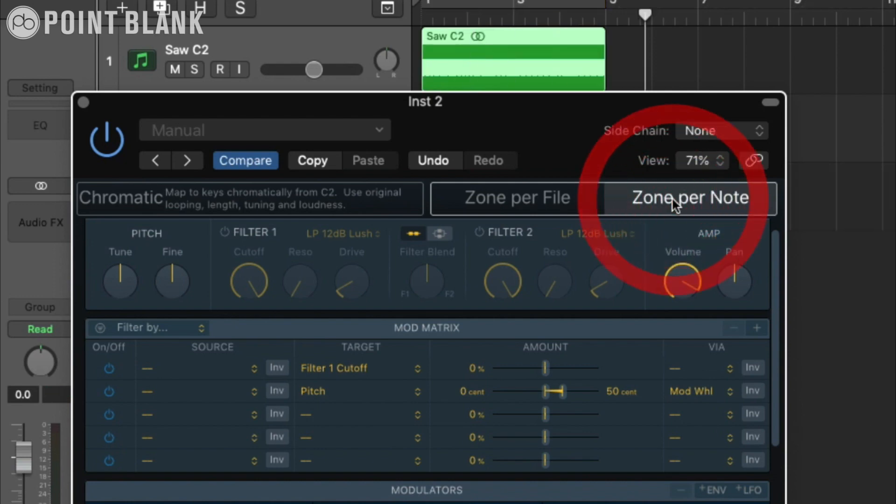
pyautogui.click(691, 198)
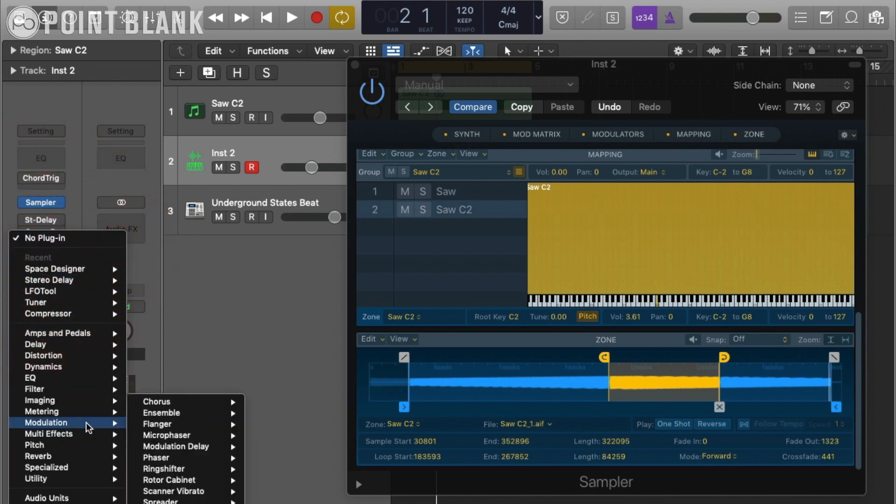
pyautogui.moveTo(41, 411)
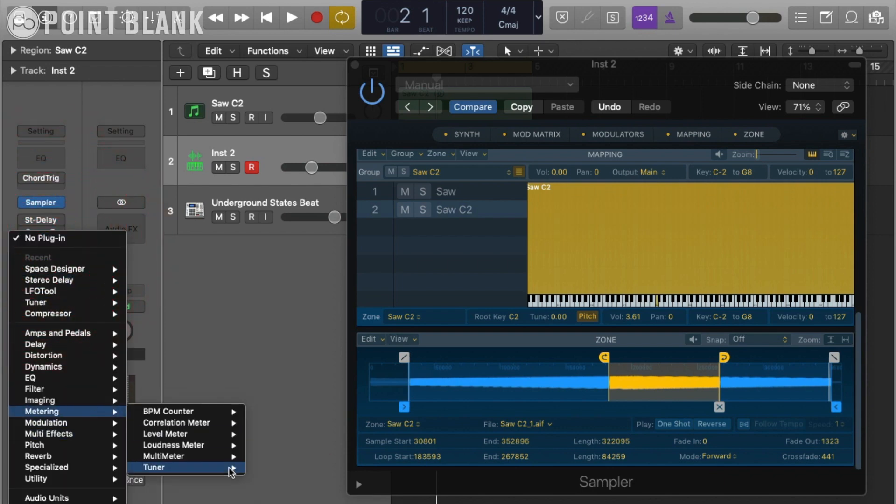
# Leave the Audio FX menu without adding anything, ready to open Musical Typing
pyautogui.click(166, 468)
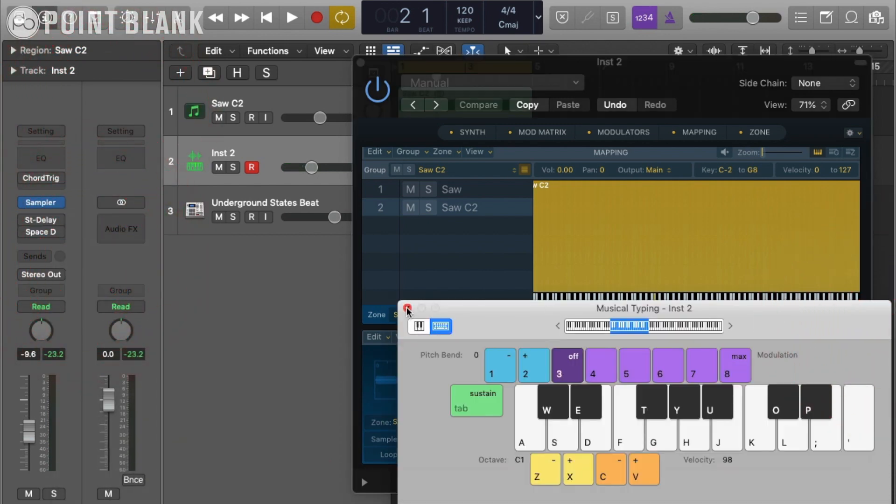
# Close Musical Typing and jump to the Sampler's synth section for Inst 2
pyautogui.click(407, 308)
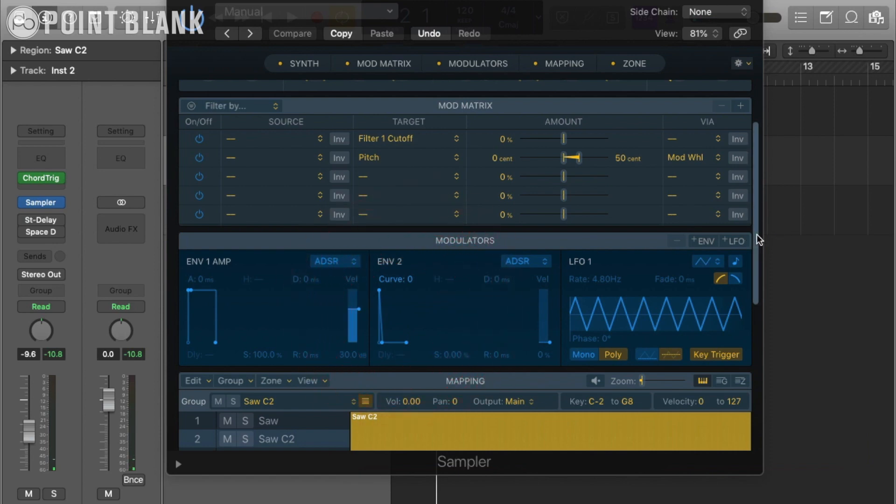
pyautogui.click(303, 63)
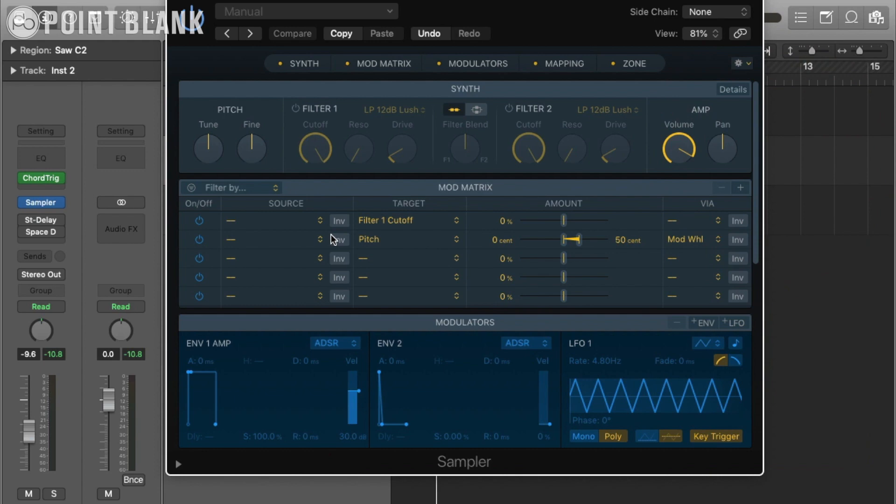
pyautogui.moveTo(313, 139)
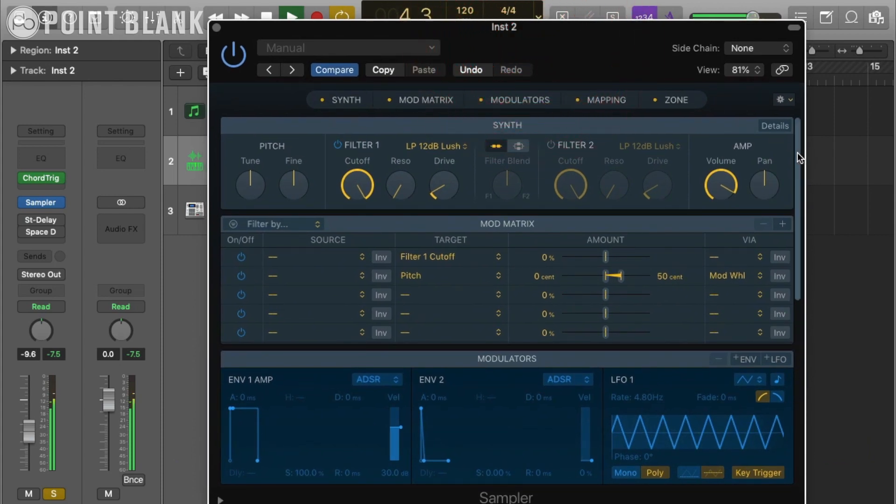
# Lower Filter 1 cutoff to about 39.5% and raise drive to 10%
pyautogui.scroll(-3)
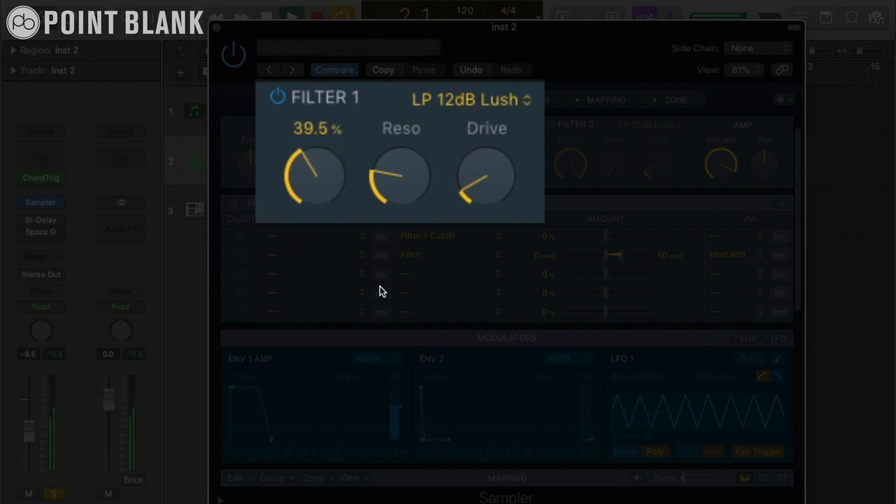
pyautogui.moveTo(315, 177); pyautogui.dragTo(317, 160)
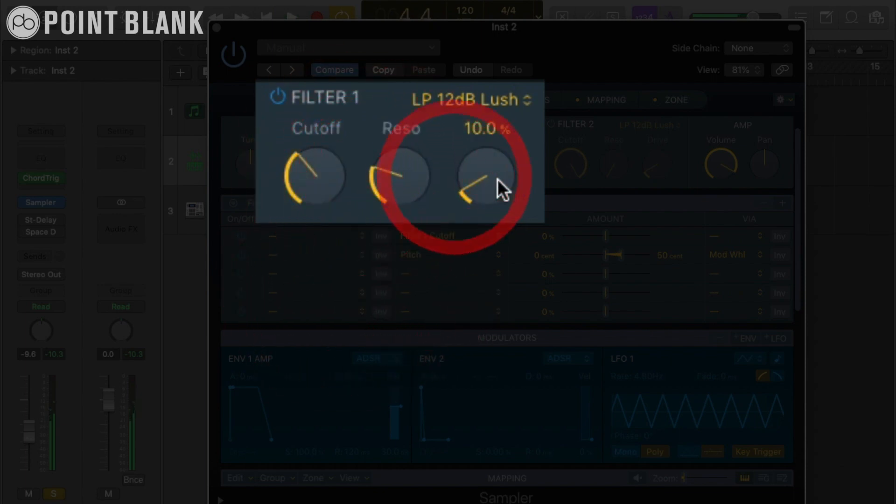
pyautogui.moveTo(486, 177); pyautogui.dragTo(495, 169)
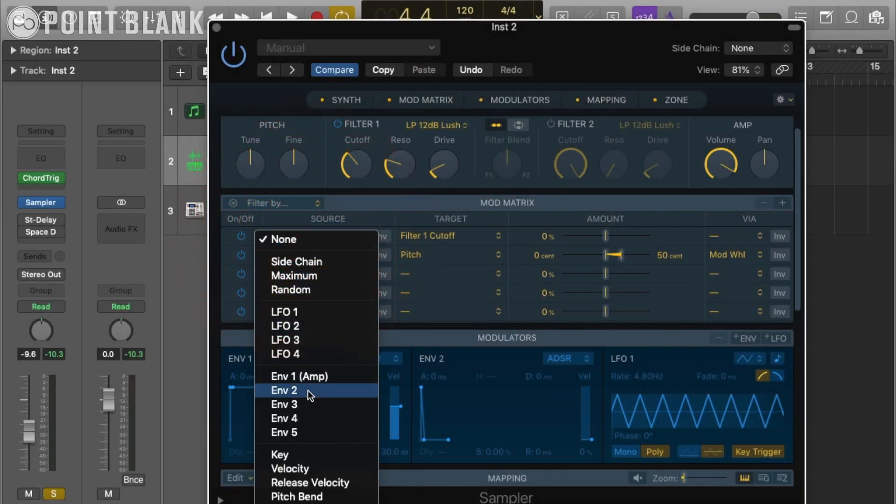
# Make Env 2 the Filter 1 cutoff source at about +89% and shorten Env 2 decay to 31 ms
pyautogui.click(284, 391)
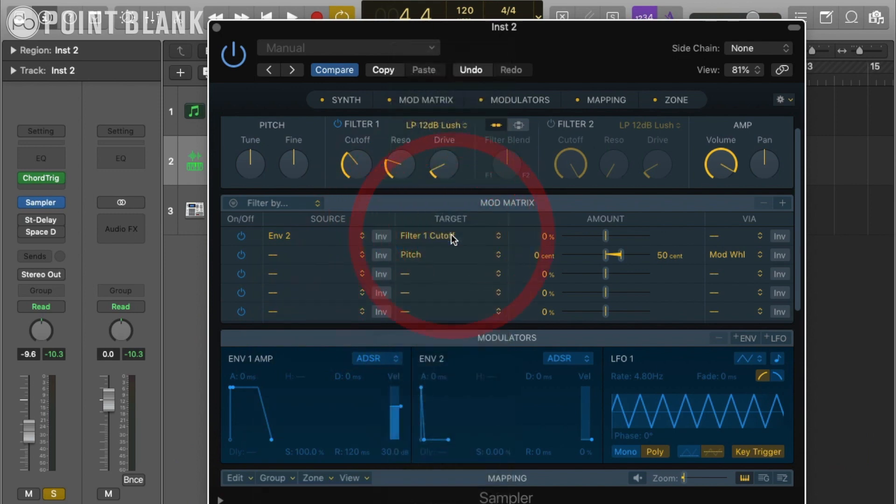
pyautogui.moveTo(606, 235); pyautogui.dragTo(609, 235)
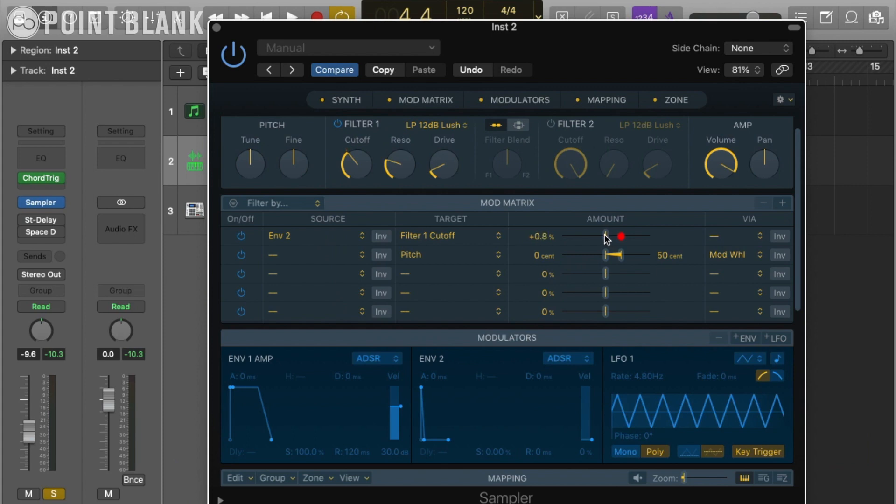
pyautogui.moveTo(606, 236); pyautogui.dragTo(646, 236)
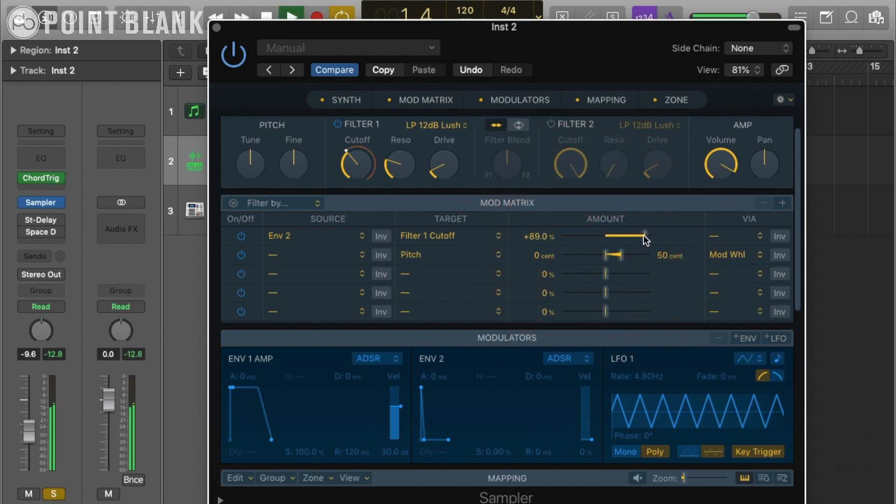
pyautogui.moveTo(641, 236); pyautogui.dragTo(649, 236)
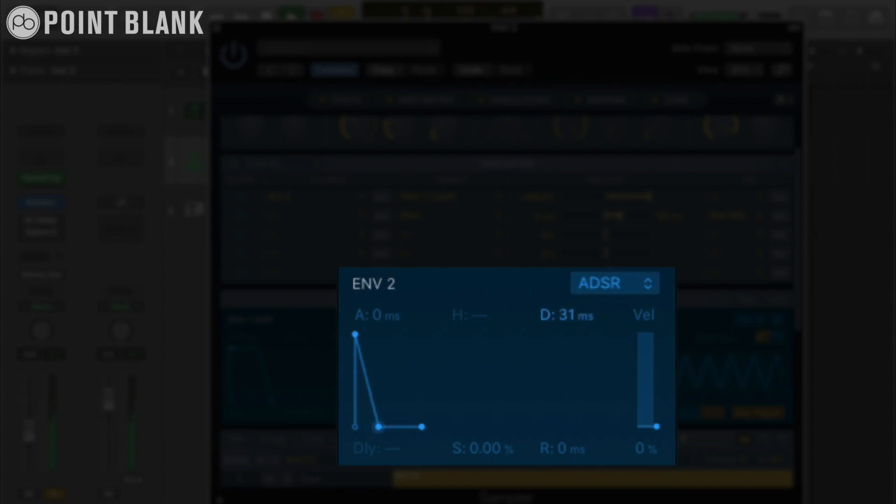
# Trim Env 2 cutoff modulation to +62.7%, decay to 13 ms, and Filter 1 resonance to 33.4%
pyautogui.moveTo(377, 426); pyautogui.dragTo(374, 426)
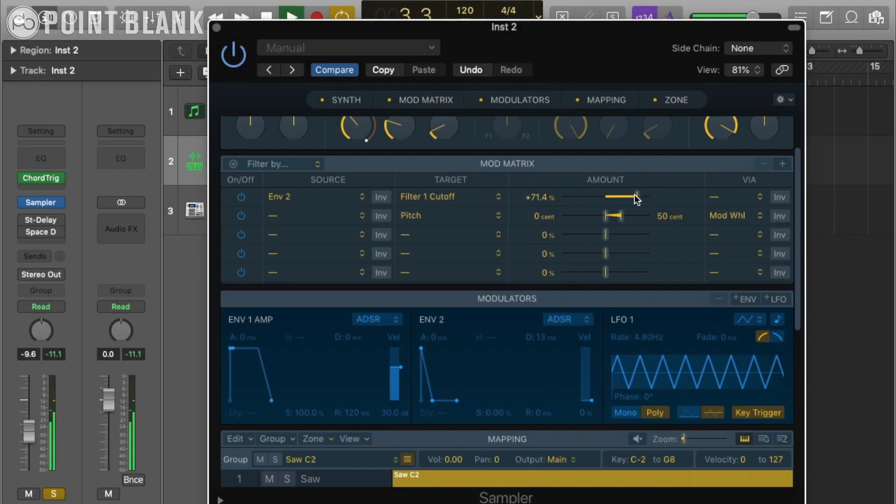
pyautogui.moveTo(637, 197); pyautogui.dragTo(620, 207)
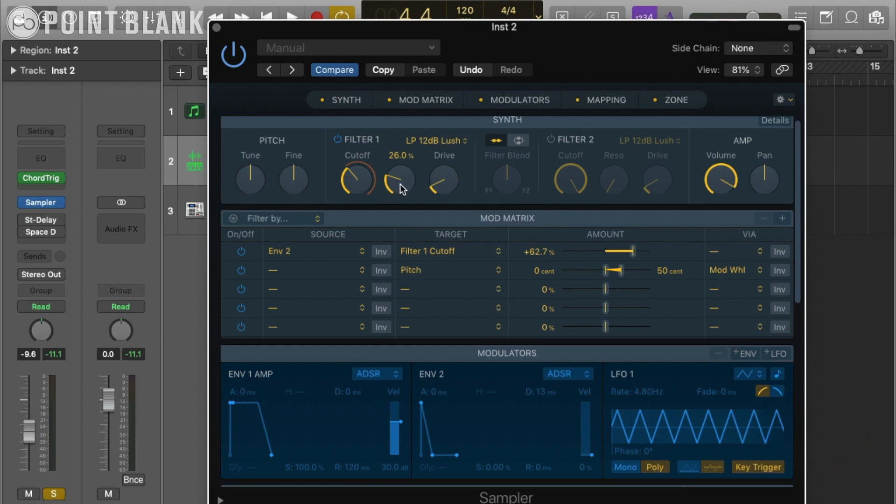
pyautogui.moveTo(401, 183)
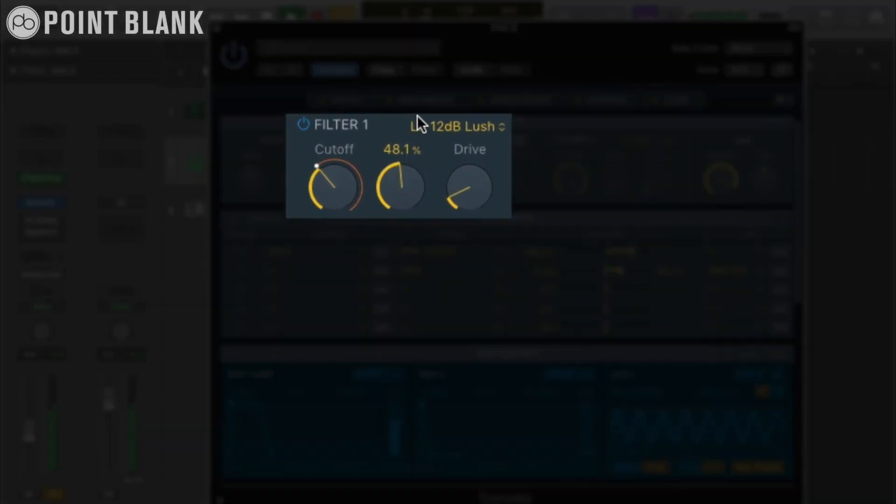
pyautogui.moveTo(401, 183); pyautogui.dragTo(429, 186)
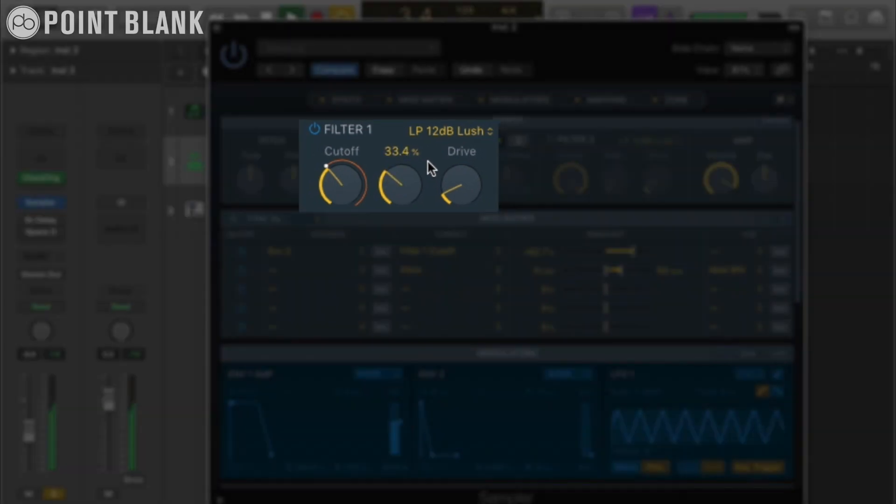
# Switch Filter 1 to LP 12dB Lush (Fat) and fine-tune its resonance near 33%
pyautogui.click(448, 130)
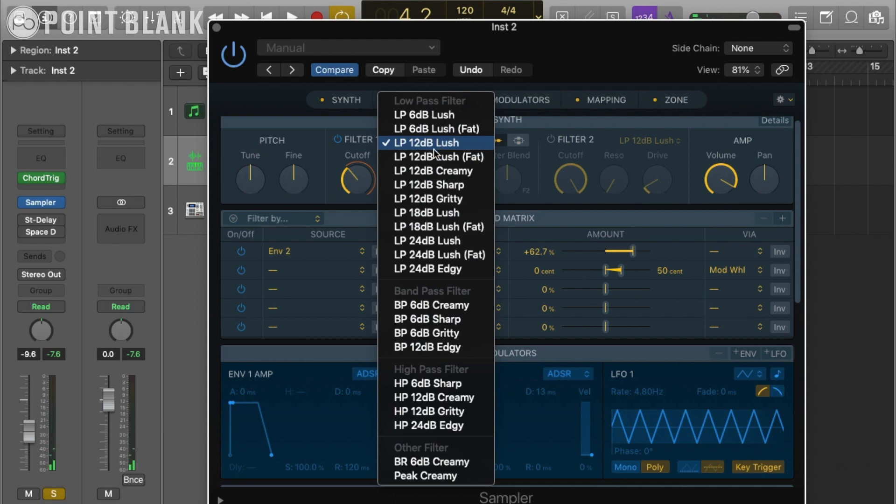
pyautogui.moveTo(474, 160)
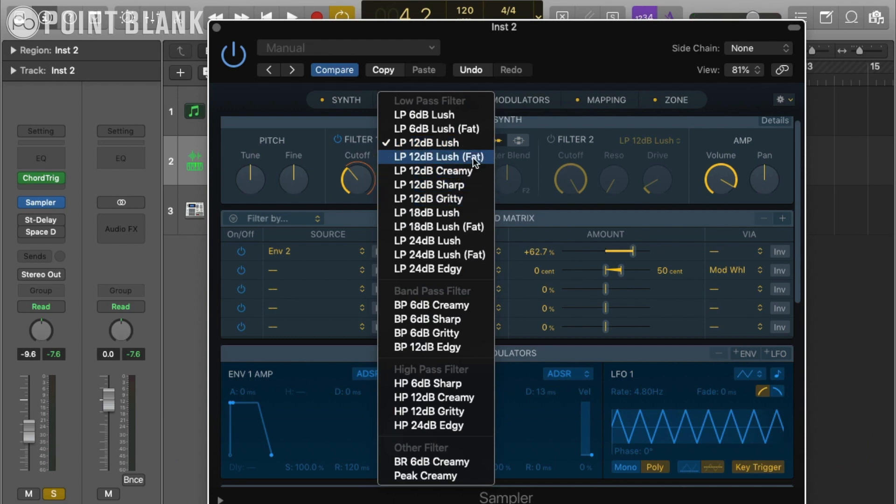
pyautogui.click(448, 157)
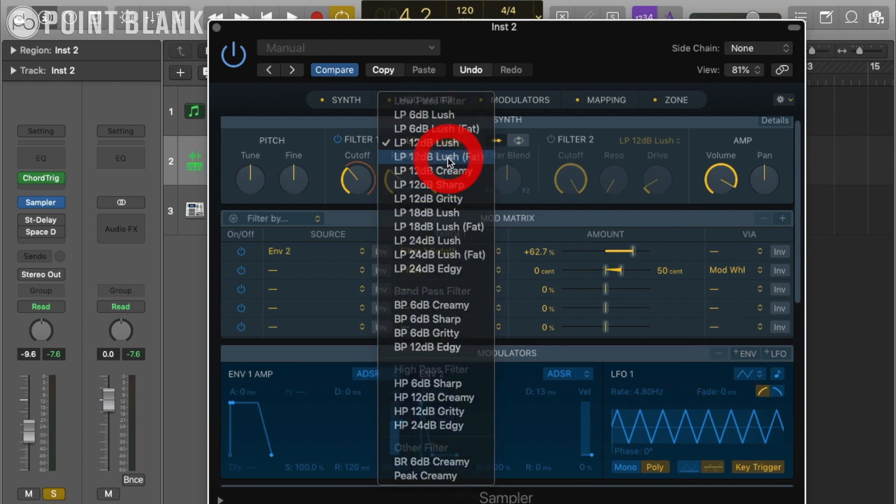
pyautogui.click(438, 157)
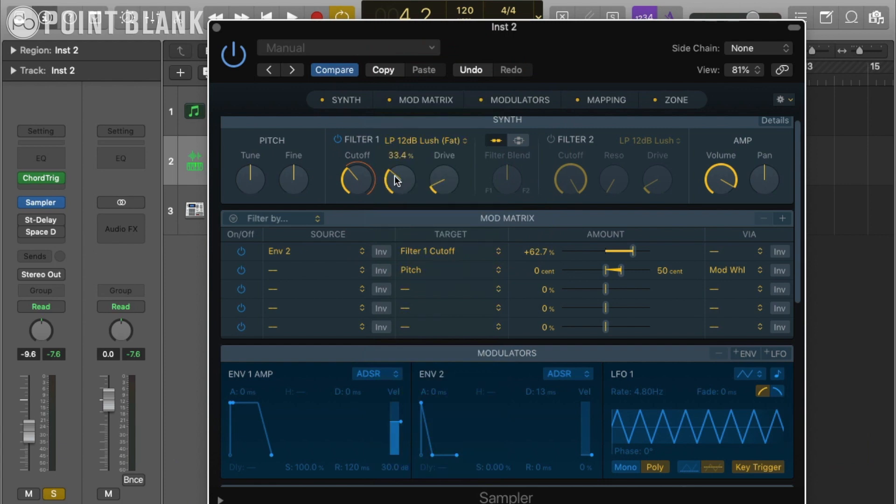
pyautogui.click(300, 13)
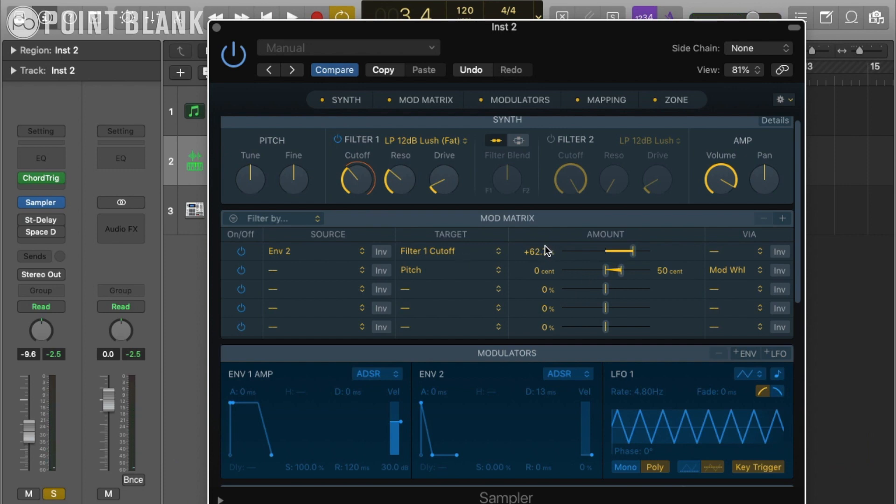
pyautogui.moveTo(683, 256)
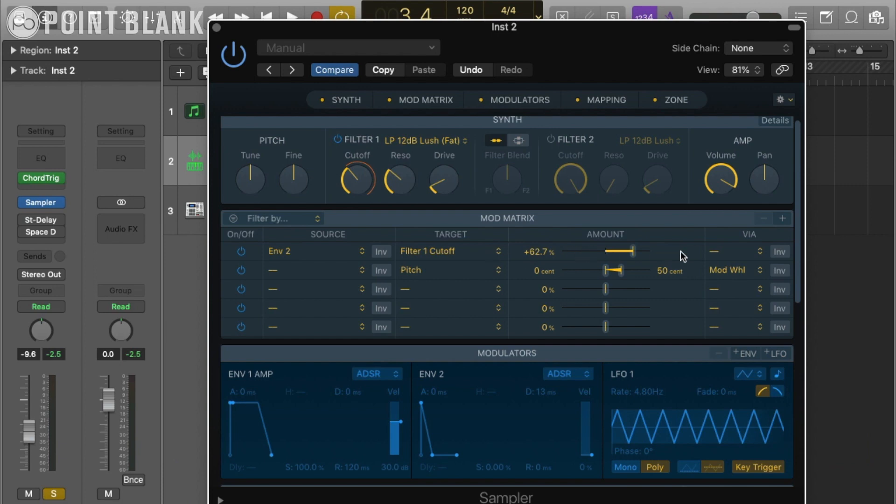
pyautogui.moveTo(516, 262)
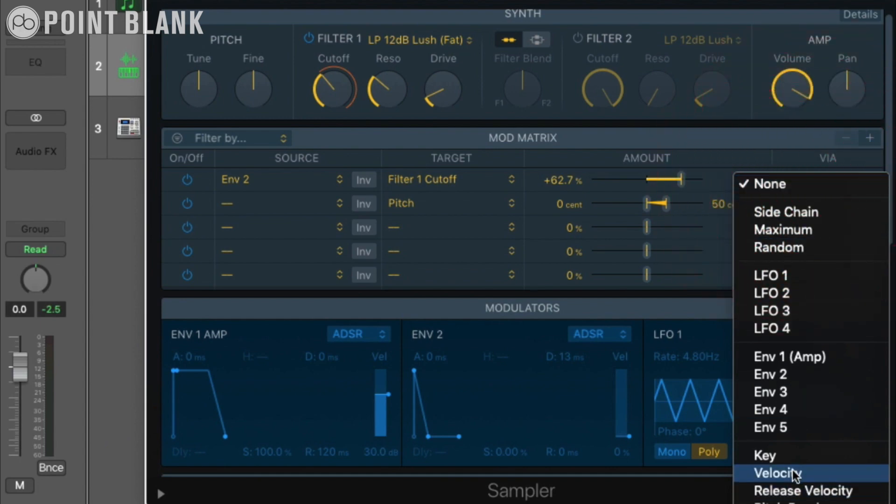
# Scale the Env 2 cutoff modulation by Velocity, ranging +2.7% to +100%
pyautogui.click(775, 473)
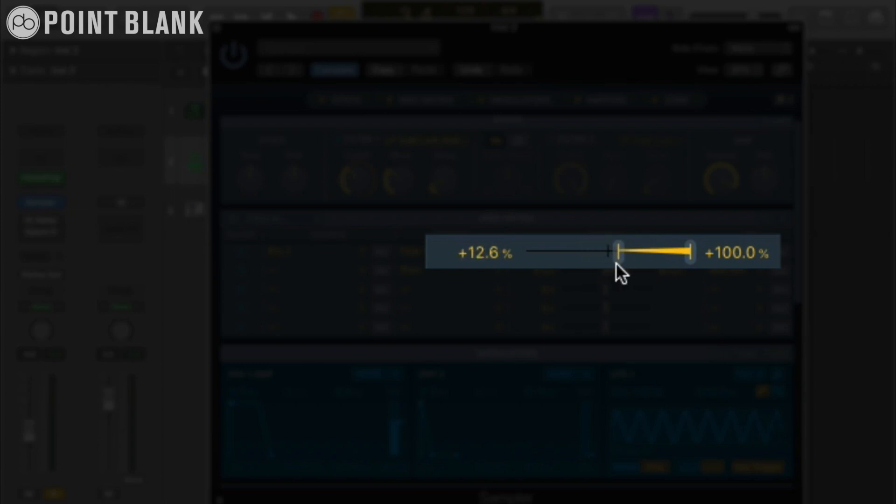
pyautogui.moveTo(617, 250); pyautogui.dragTo(612, 251)
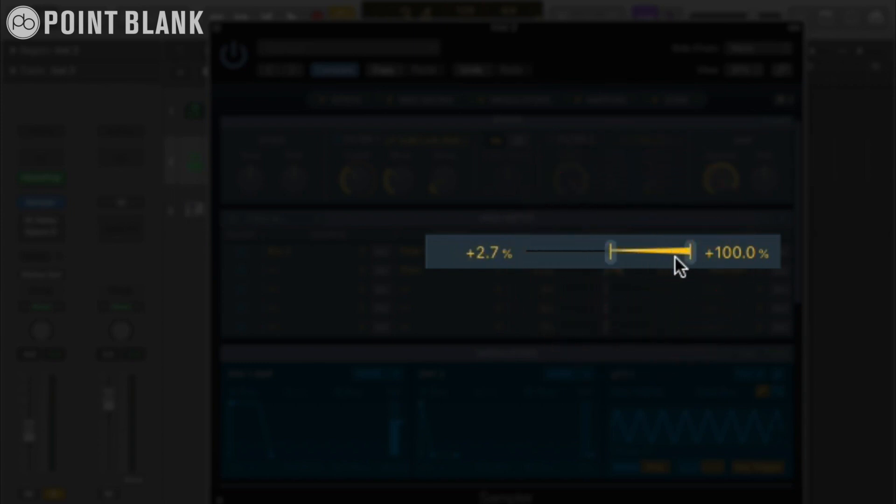
pyautogui.moveTo(625, 273)
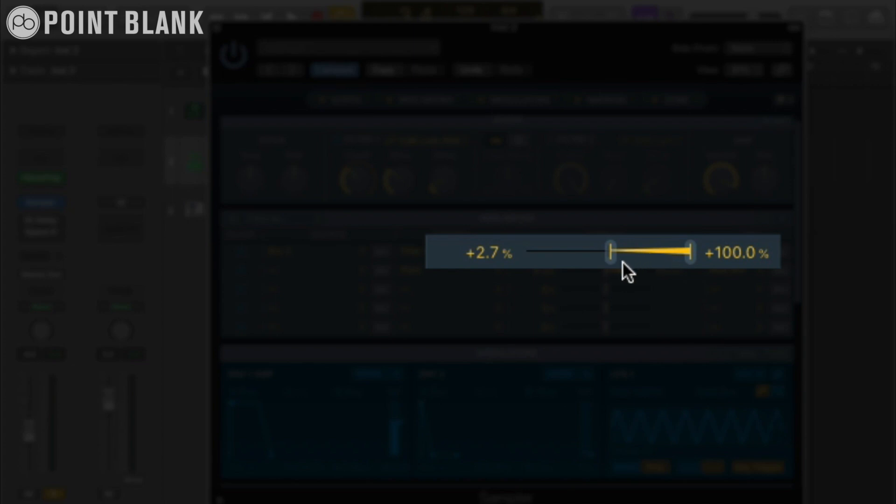
pyautogui.moveTo(626, 273)
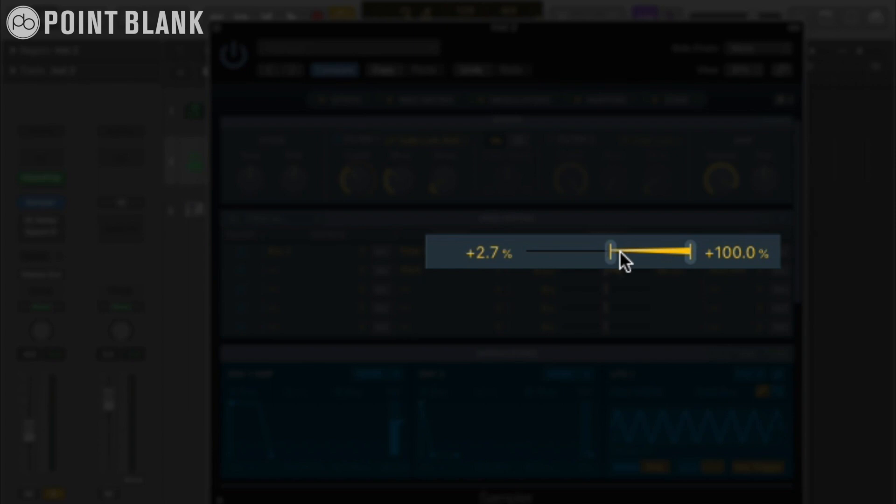
pyautogui.moveTo(669, 251)
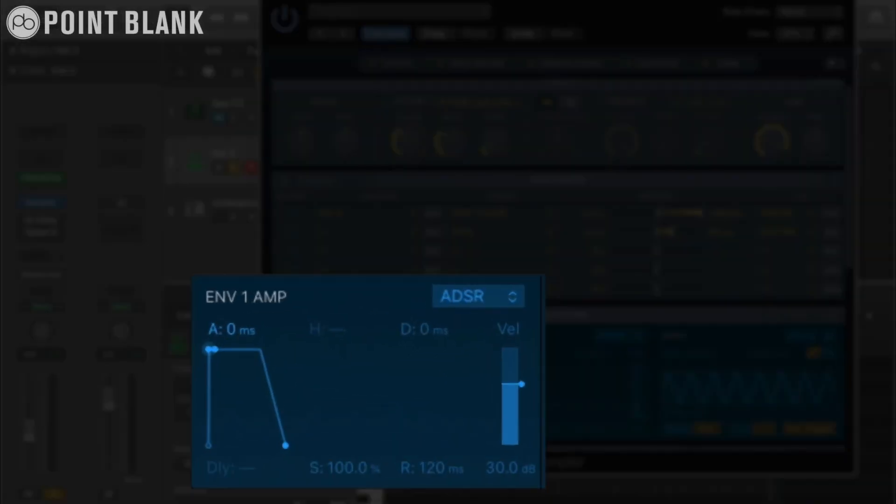
# Drag the Env 1 amp attack point right until it reads about 24 ms
pyautogui.moveTo(209, 348); pyautogui.dragTo(220, 348)
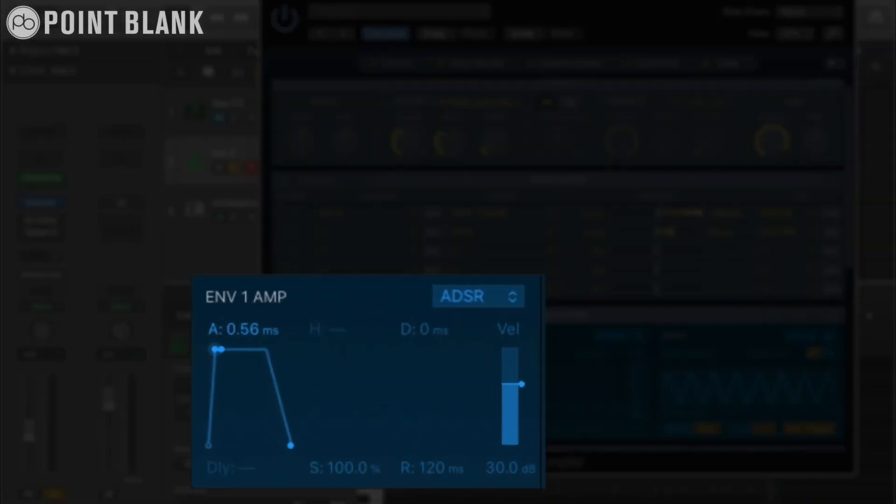
pyautogui.moveTo(217, 350); pyautogui.dragTo(222, 350)
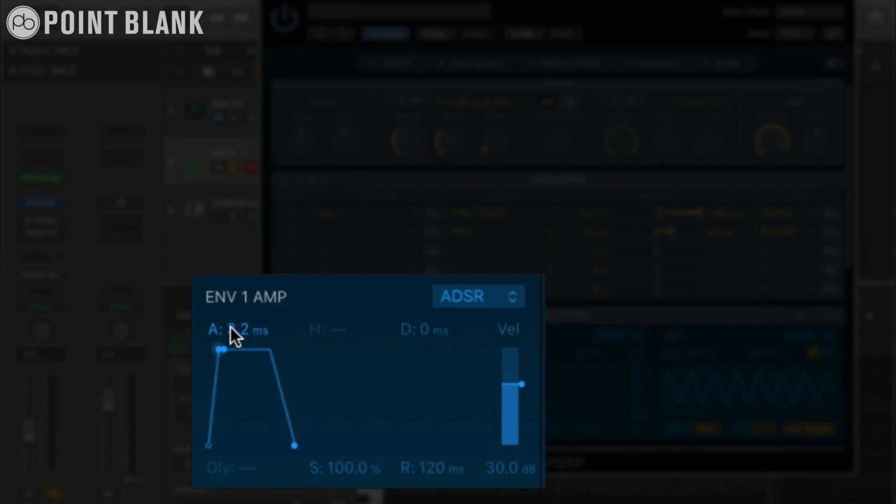
pyautogui.moveTo(222, 350); pyautogui.dragTo(229, 349)
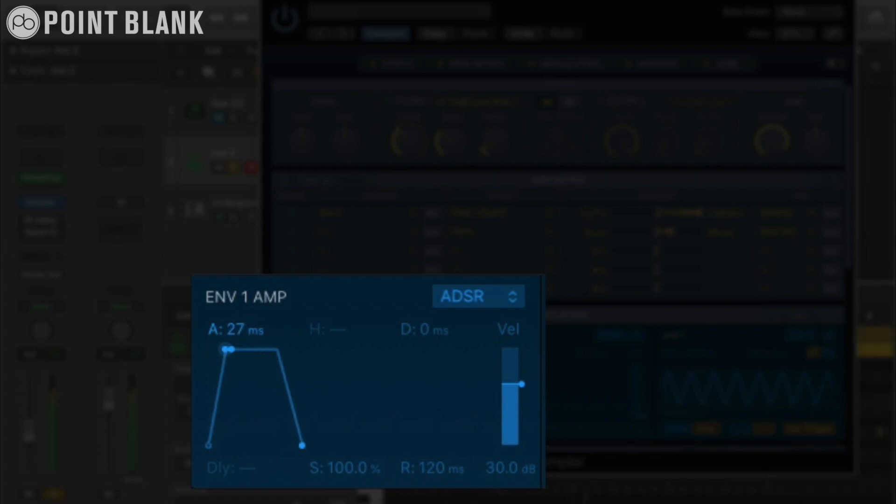
pyautogui.moveTo(228, 348); pyautogui.dragTo(228, 347)
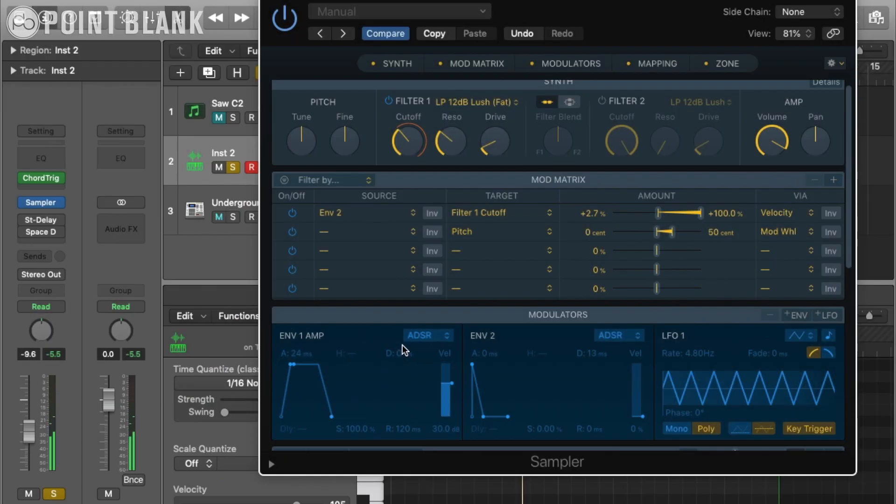
pyautogui.moveTo(536, 129)
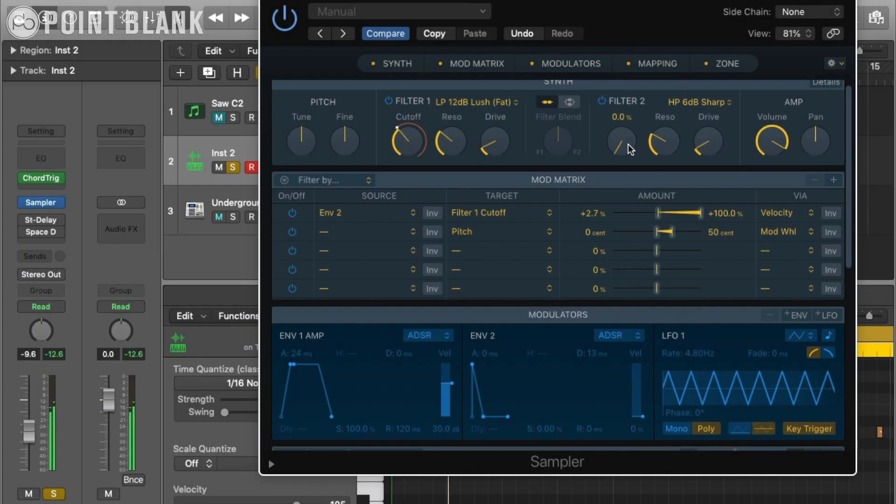
# Set Filter 2 to the HP 12dB Gritty high-pass type with its cutoff around 20%
pyautogui.moveTo(620, 140); pyautogui.dragTo(620, 114)
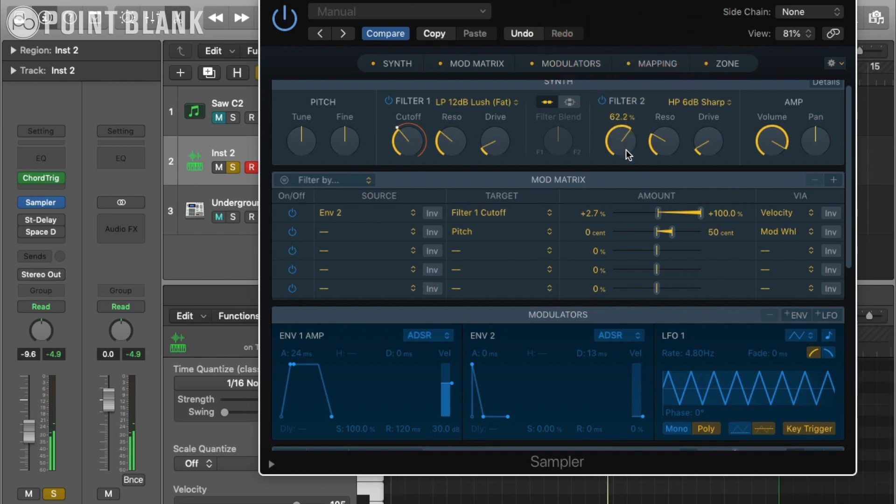
pyautogui.click(696, 102)
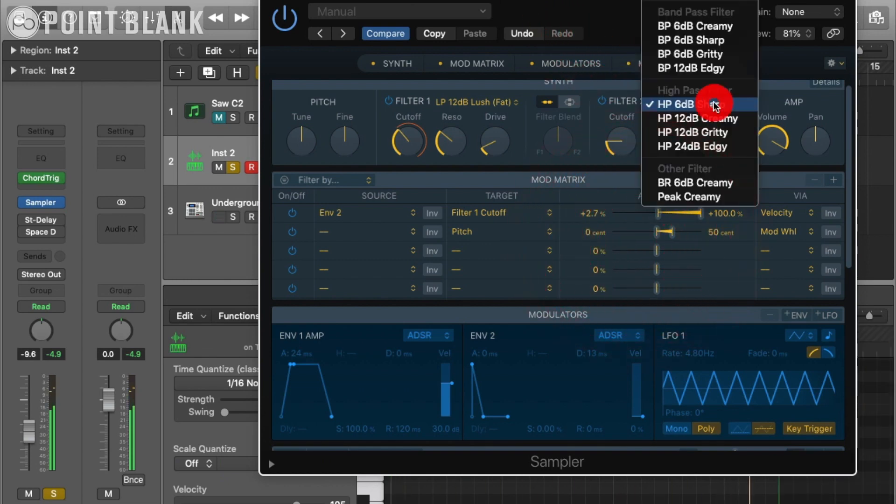
pyautogui.click(692, 133)
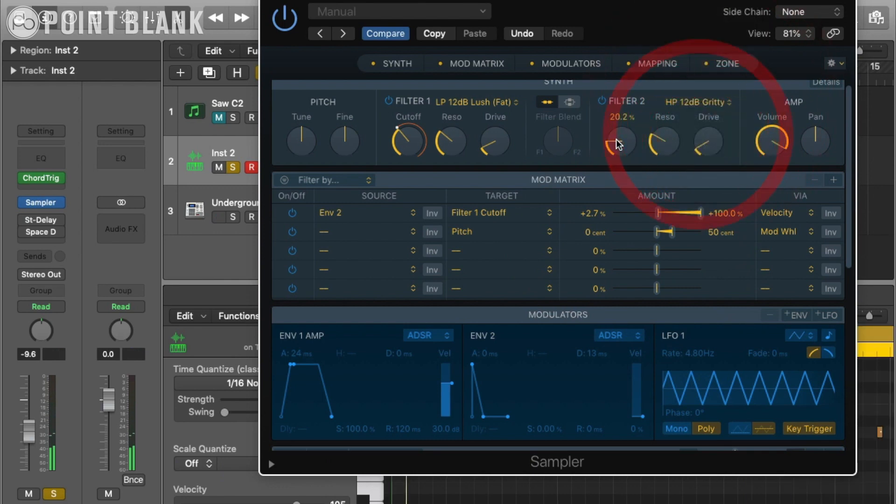
pyautogui.moveTo(619, 142); pyautogui.dragTo(620, 114)
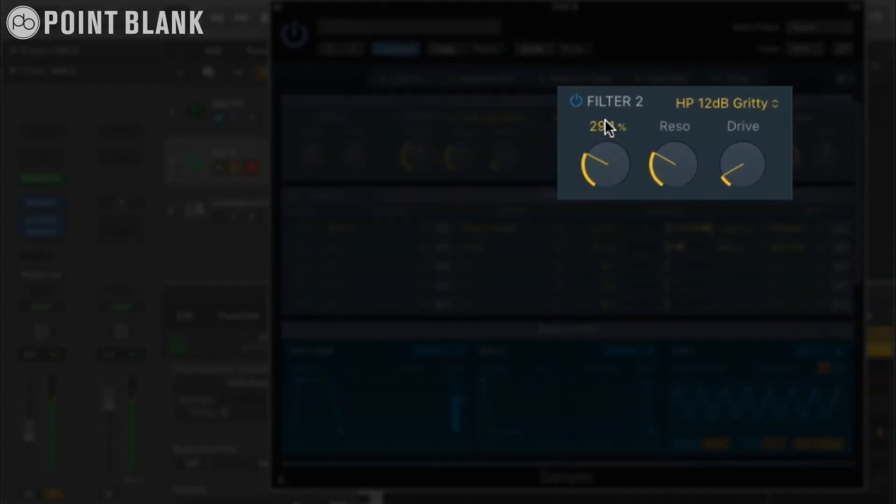
# Sweep the Filter 2 high-pass cutoff between roughly 48% and 63%, settling at 28.8%
pyautogui.moveTo(606, 167); pyautogui.dragTo(606, 131)
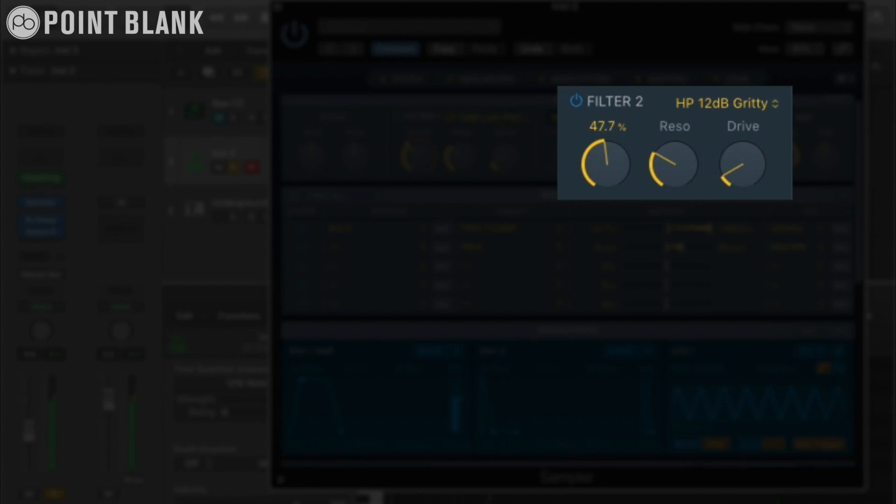
pyautogui.moveTo(606, 162); pyautogui.dragTo(606, 137)
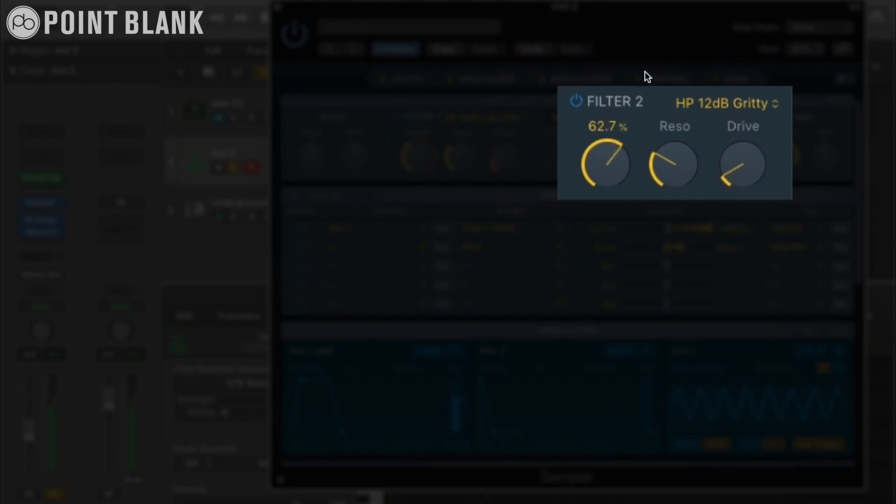
pyautogui.moveTo(674, 166); pyautogui.dragTo(674, 172)
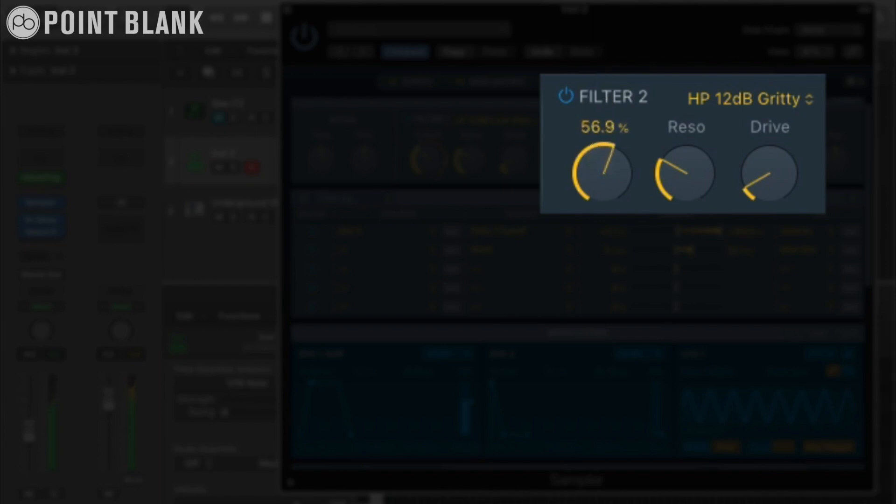
pyautogui.moveTo(603, 172); pyautogui.dragTo(603, 194)
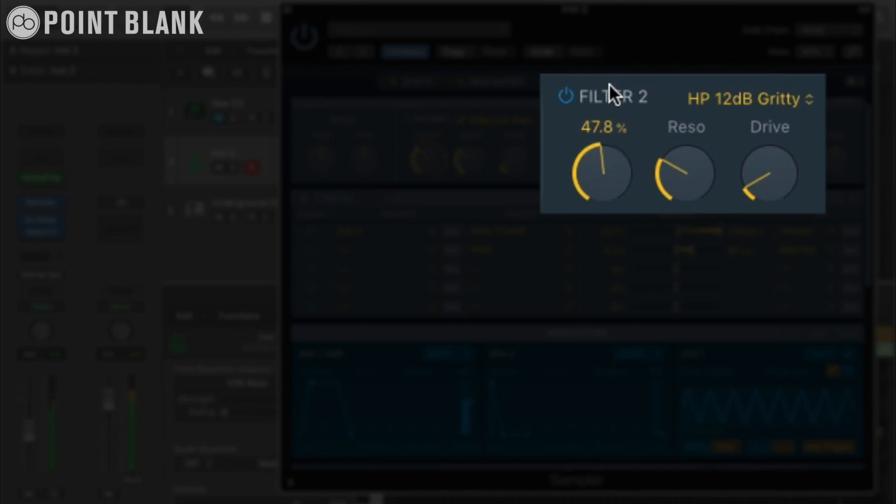
pyautogui.moveTo(603, 171); pyautogui.dragTo(603, 146)
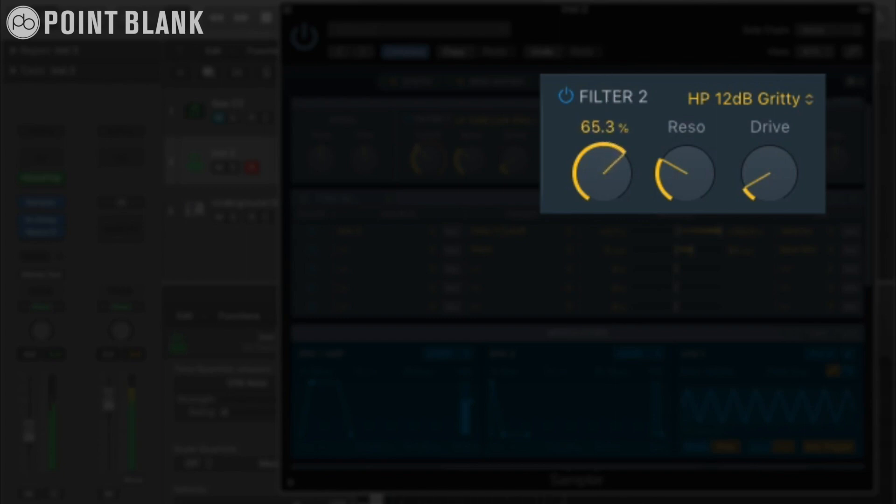
pyautogui.moveTo(604, 172); pyautogui.dragTo(628, 178)
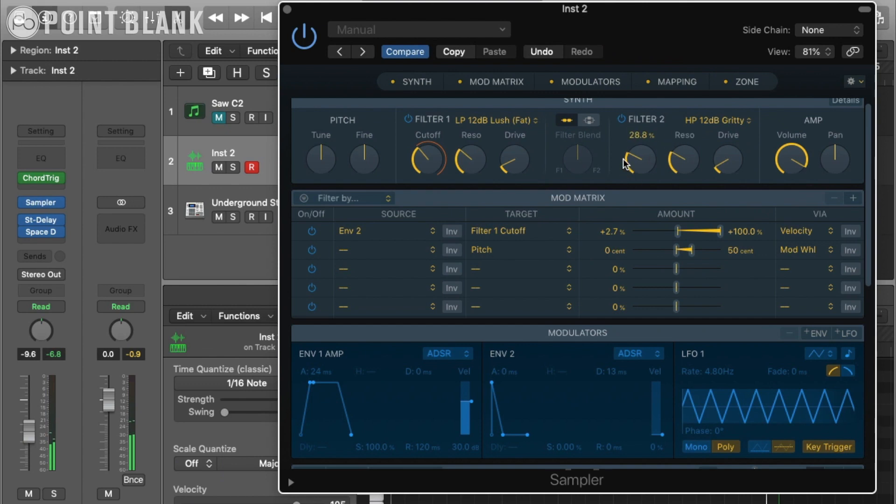
pyautogui.moveTo(639, 158)
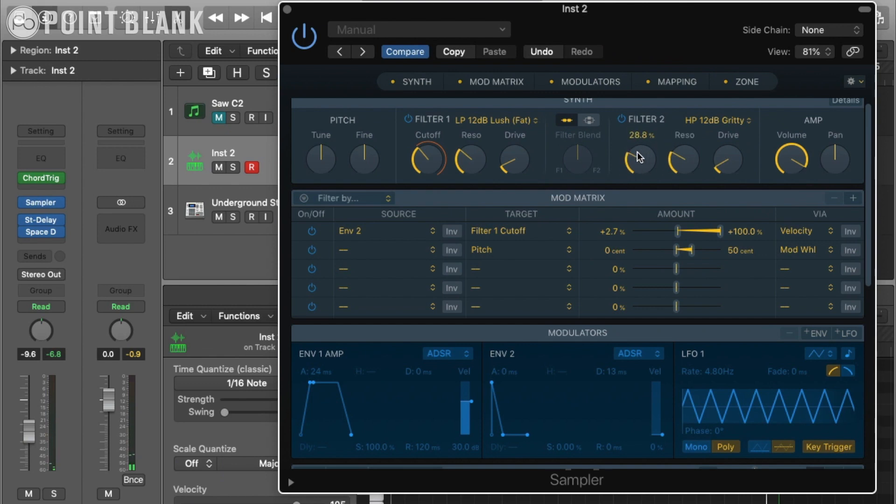
pyautogui.moveTo(643, 151)
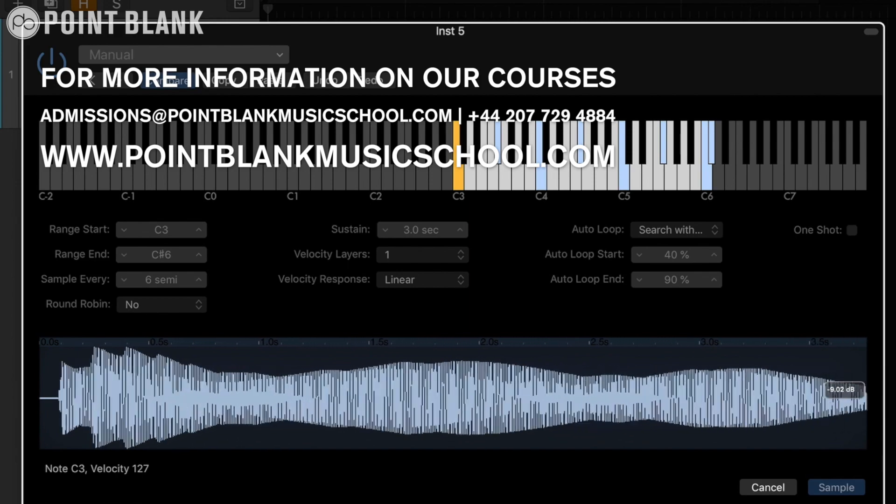
pyautogui.click(835, 487)
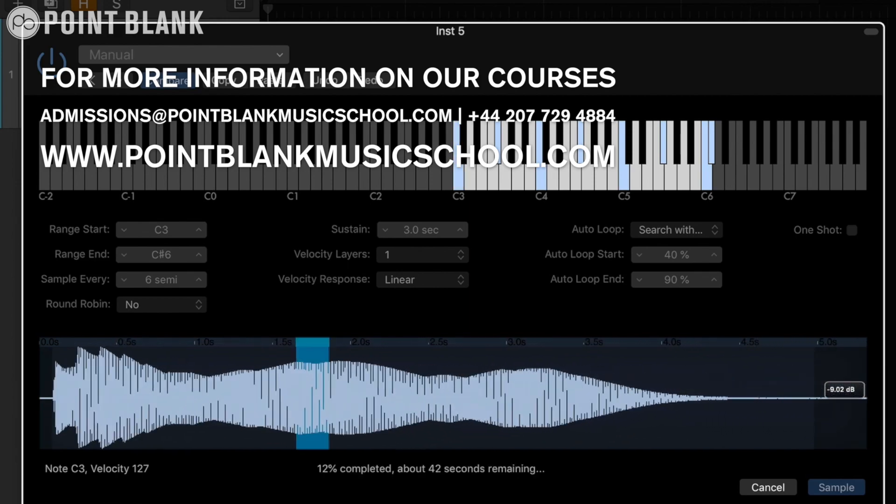